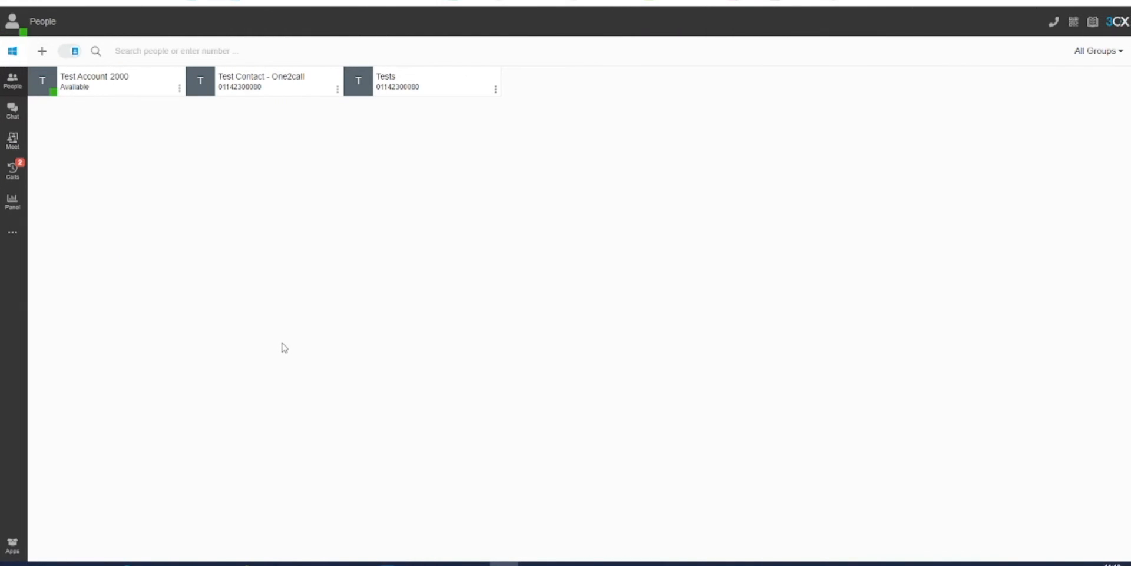
{"action": "mouse_move", "coordinate": [284, 327]}
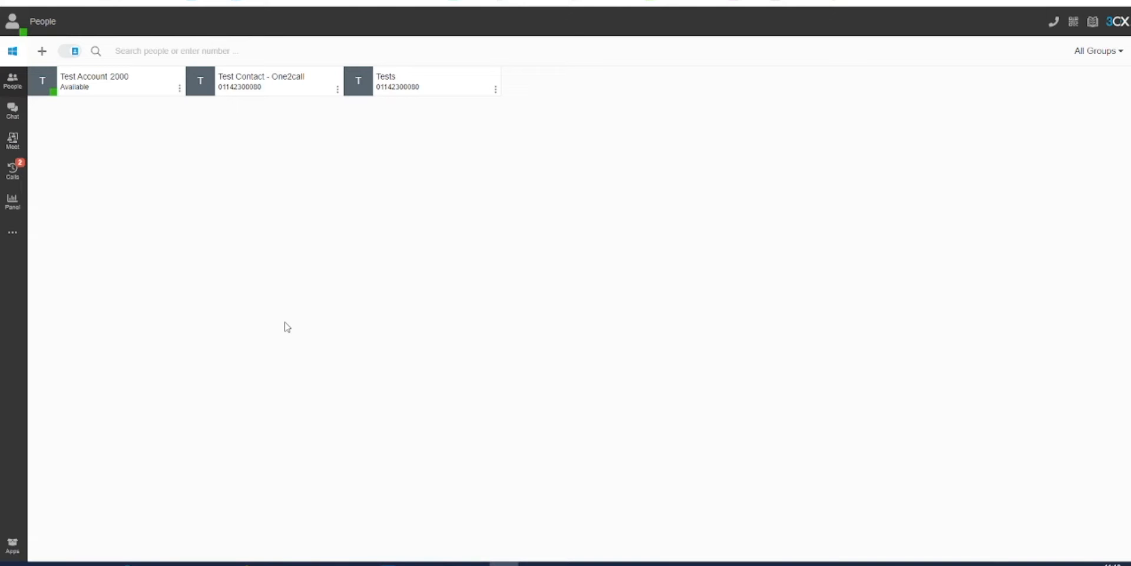
{"action": "mouse_move", "coordinate": [12, 141]}
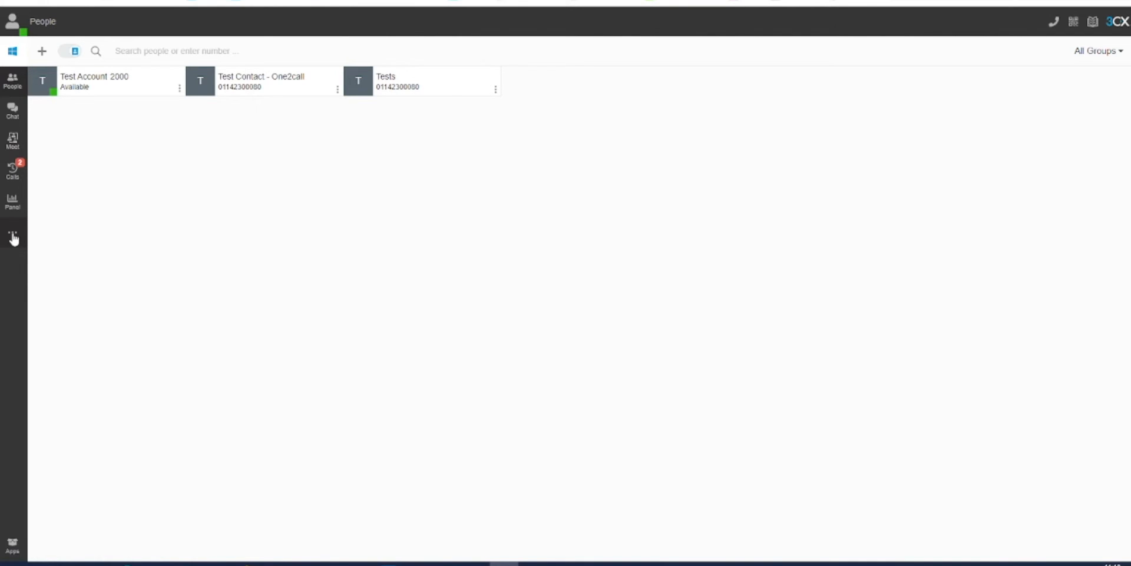
- Reach the account's General settings via the ... menu, cancel the profile-image file picker, and scroll to Mobile
{"action": "left_click", "coordinate": [11, 239]}
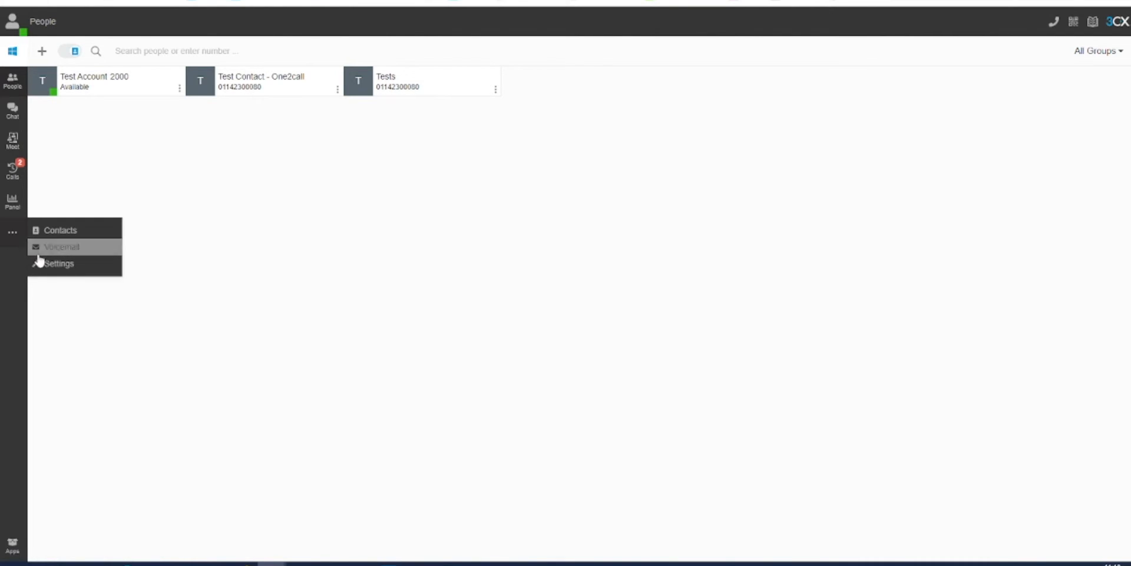
{"action": "left_click", "coordinate": [58, 263]}
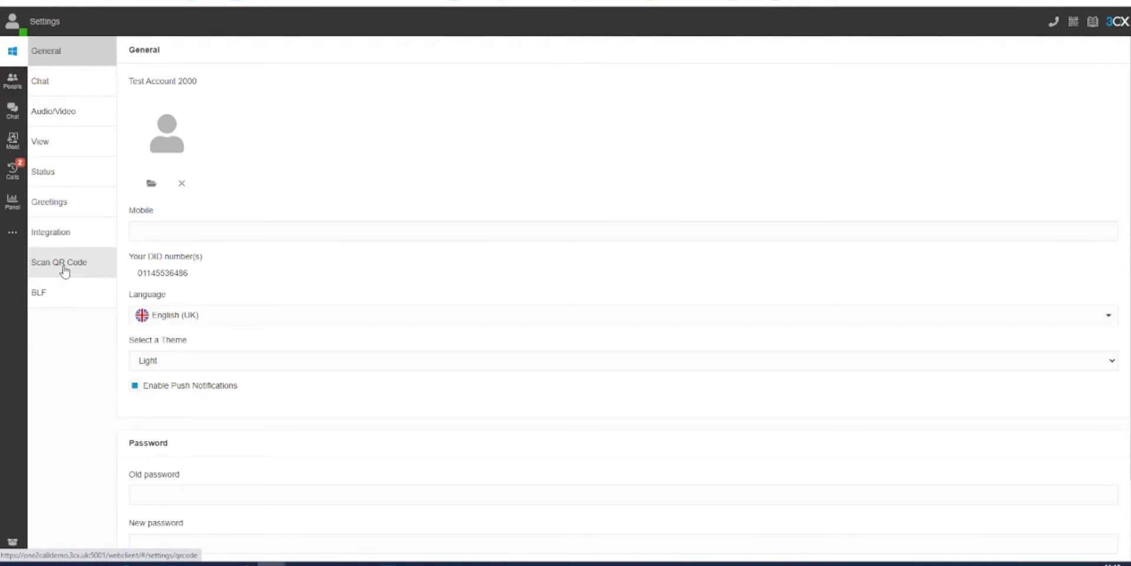
{"action": "mouse_move", "coordinate": [61, 93]}
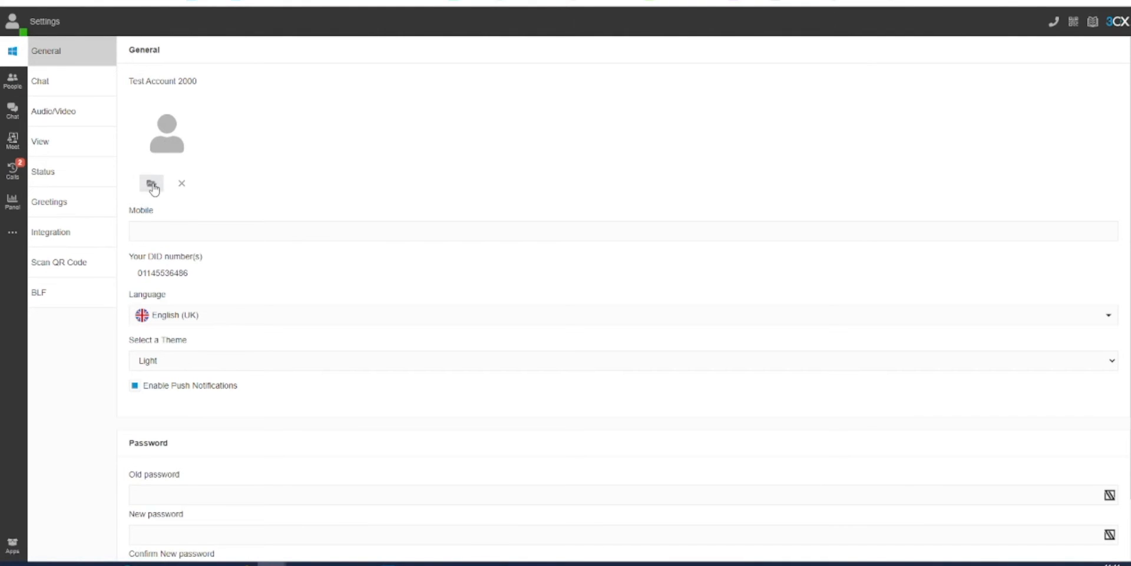
{"action": "left_click", "coordinate": [152, 184]}
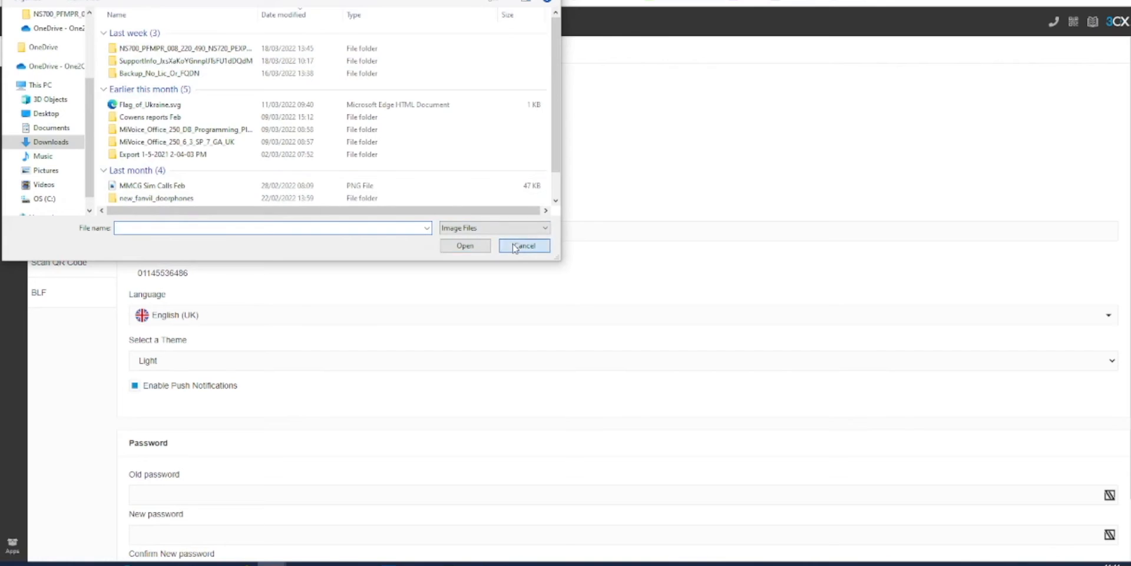
{"action": "left_click", "coordinate": [523, 245]}
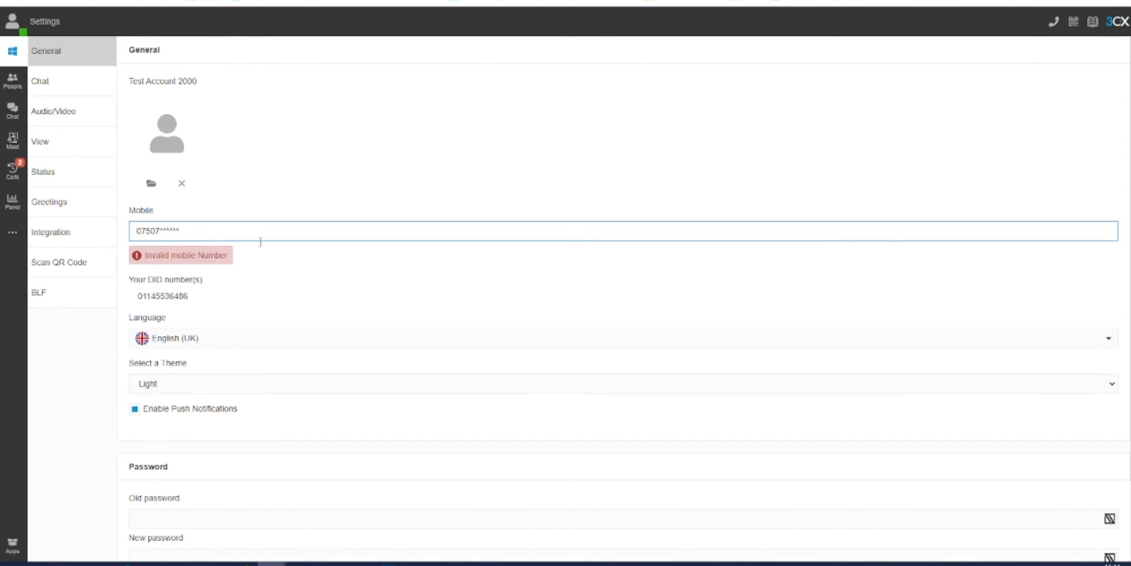
{"action": "scroll", "scroll_direction": "down", "scroll_amount": 3}
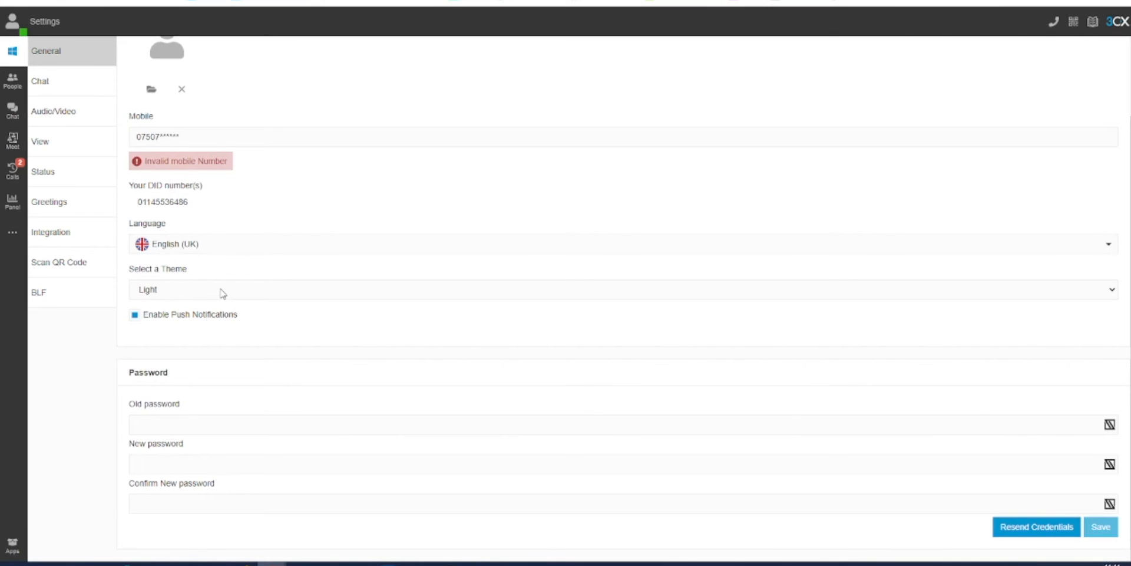
{"action": "mouse_move", "coordinate": [211, 409]}
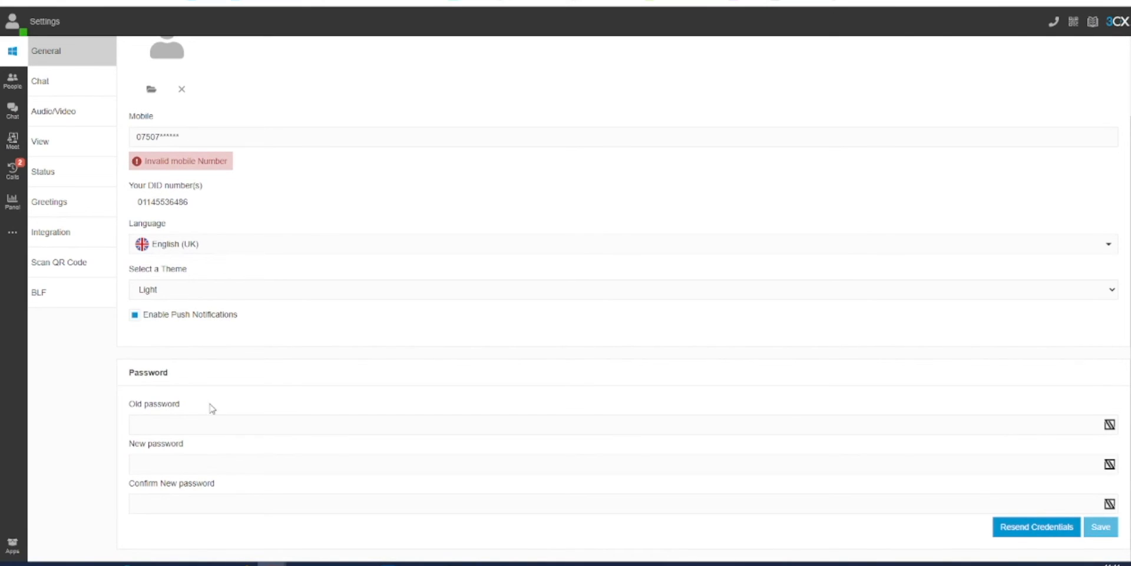
{"action": "mouse_move", "coordinate": [224, 412]}
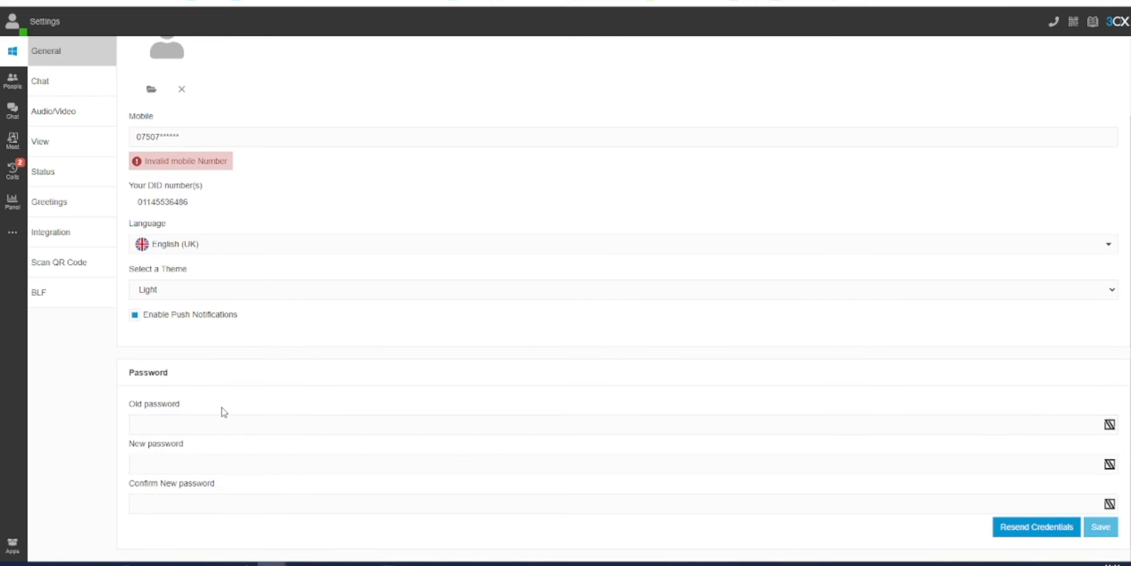